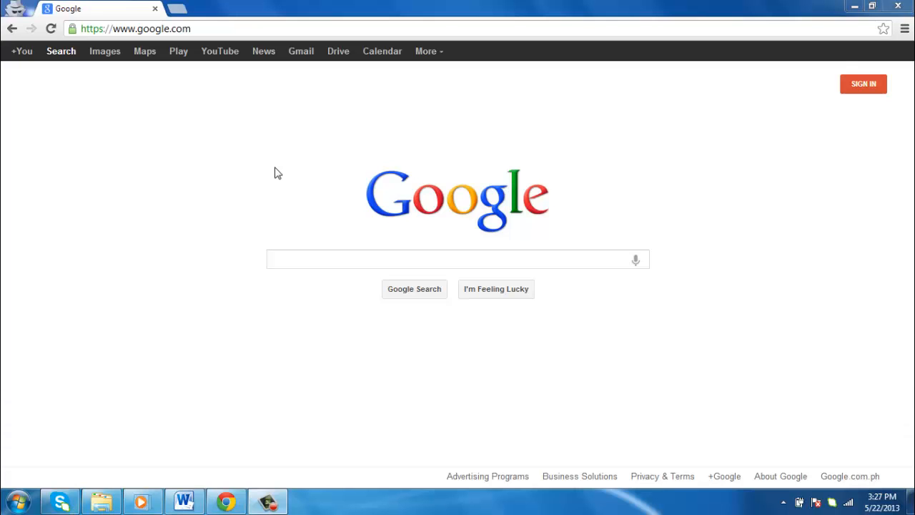
mouse_move(225, 155)
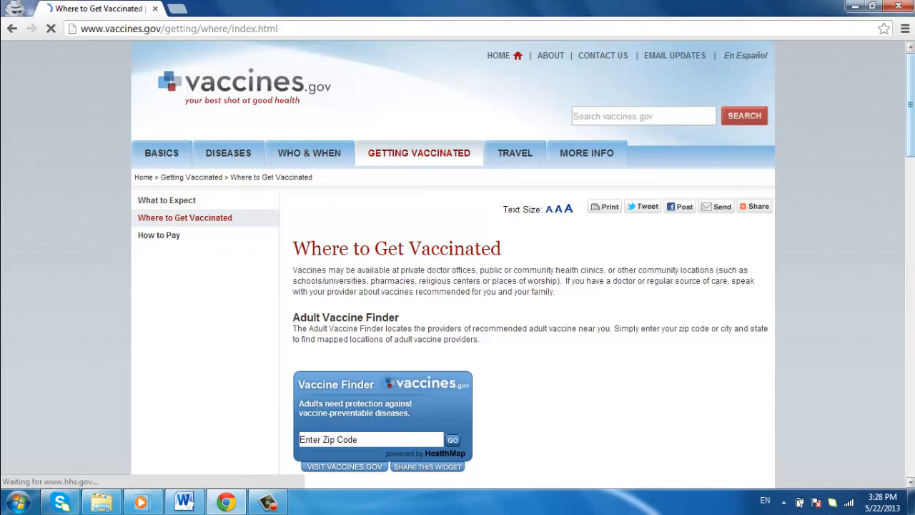
- Submit zip code 10027 in the Adult Vaccine Finder to load HealthMap Vaccine Finder providers
scroll("down", 3)
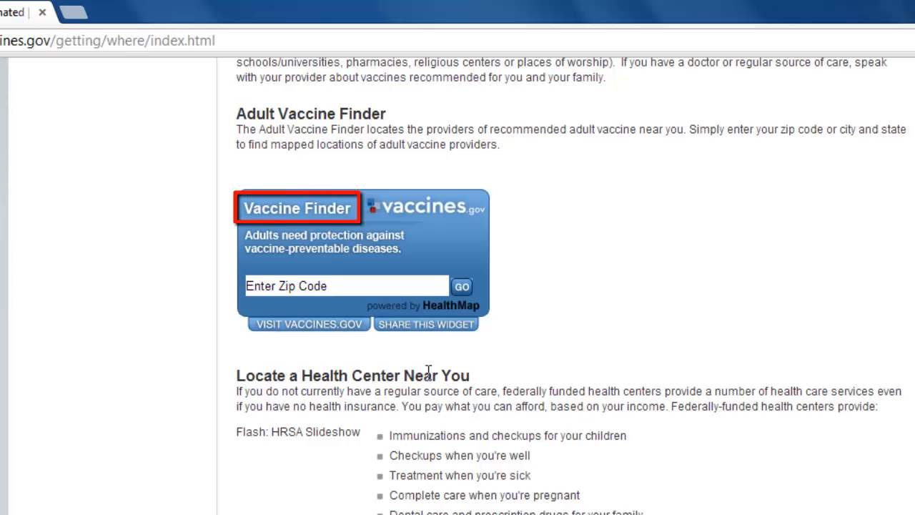
type("10027")
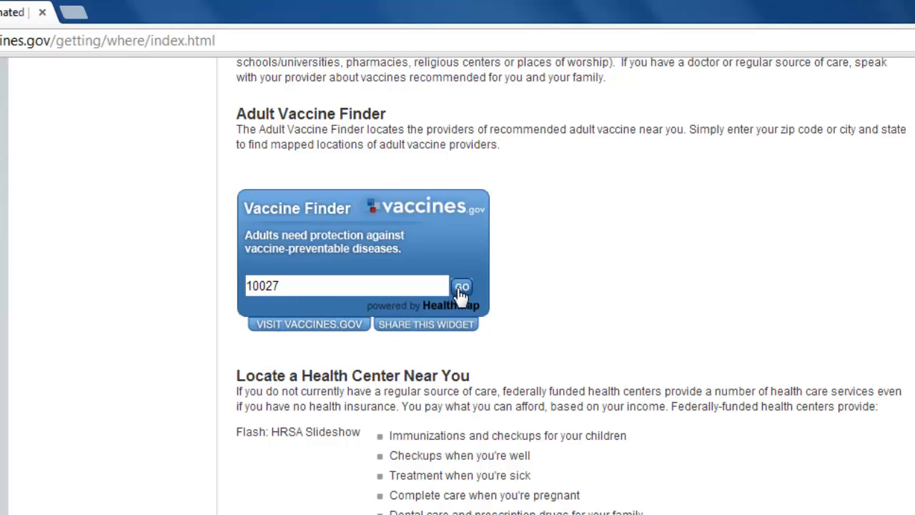
left_click(462, 286)
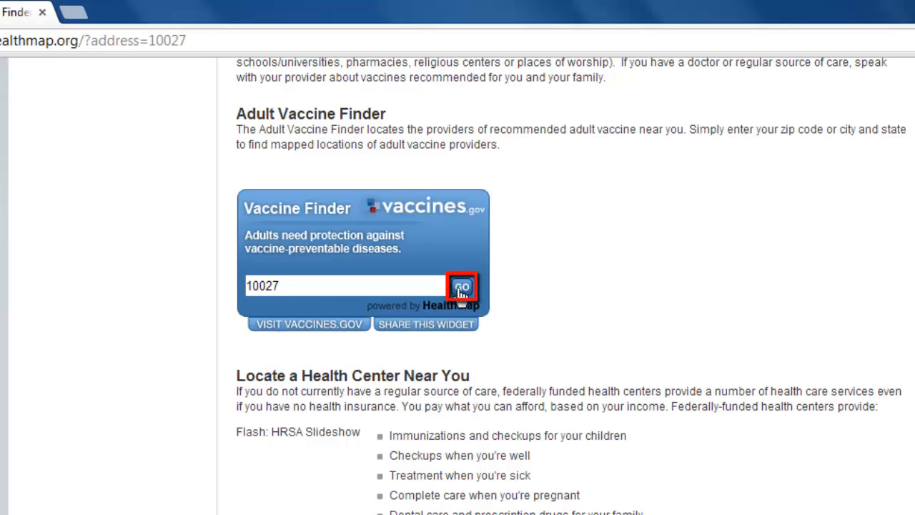
left_click(461, 286)
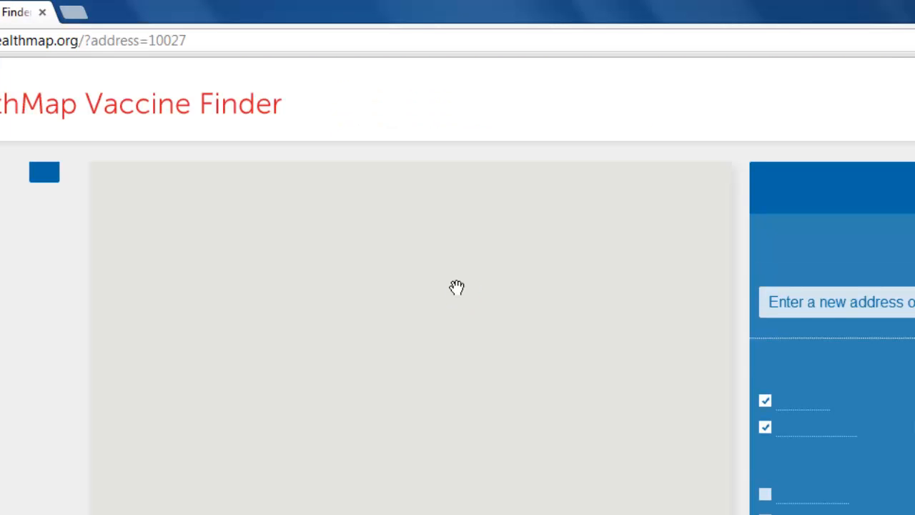